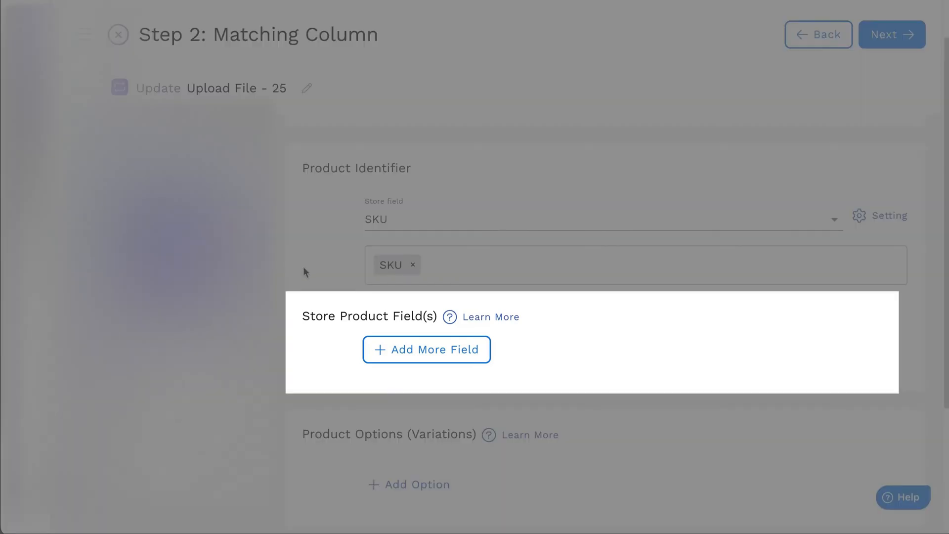
Step: Add a Price store product field mapped to the file's Price column
click(426, 350)
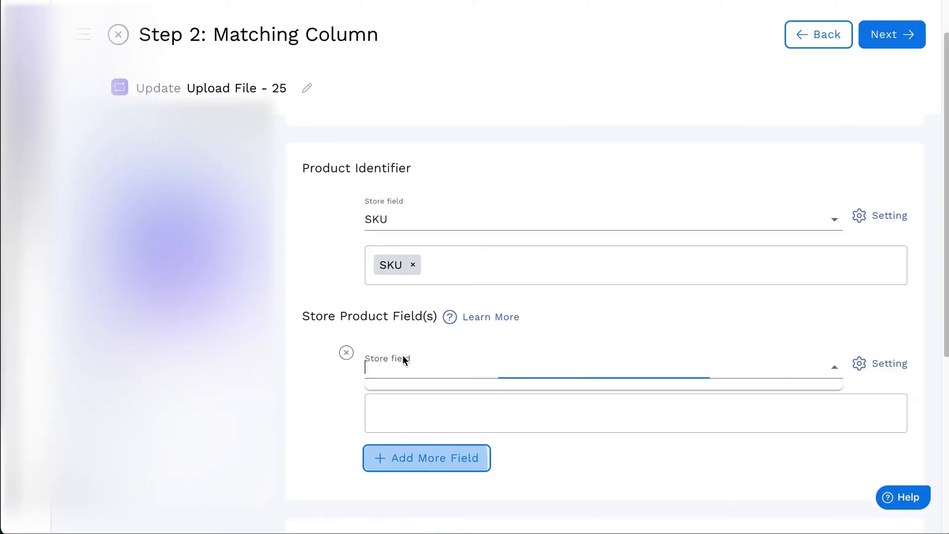
text(pri)
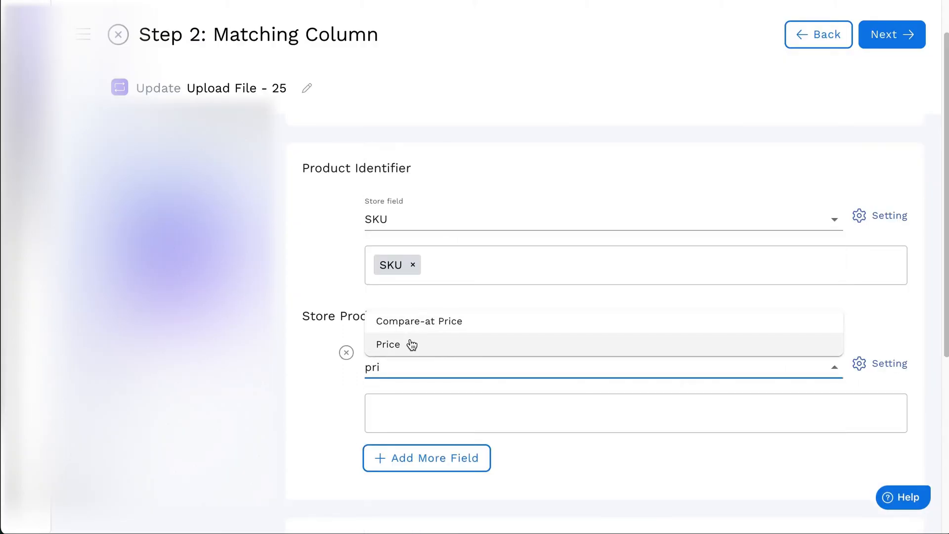
click(388, 344)
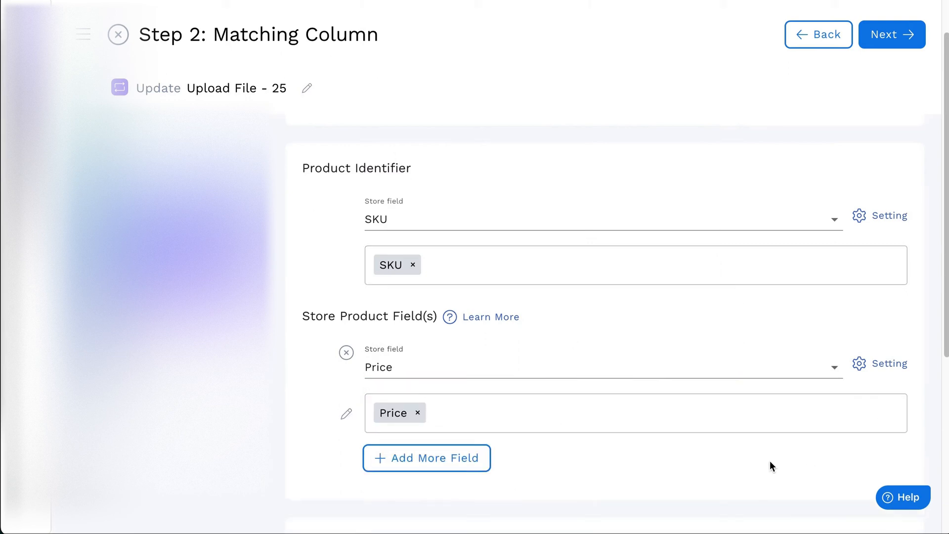
mouse_move(868, 364)
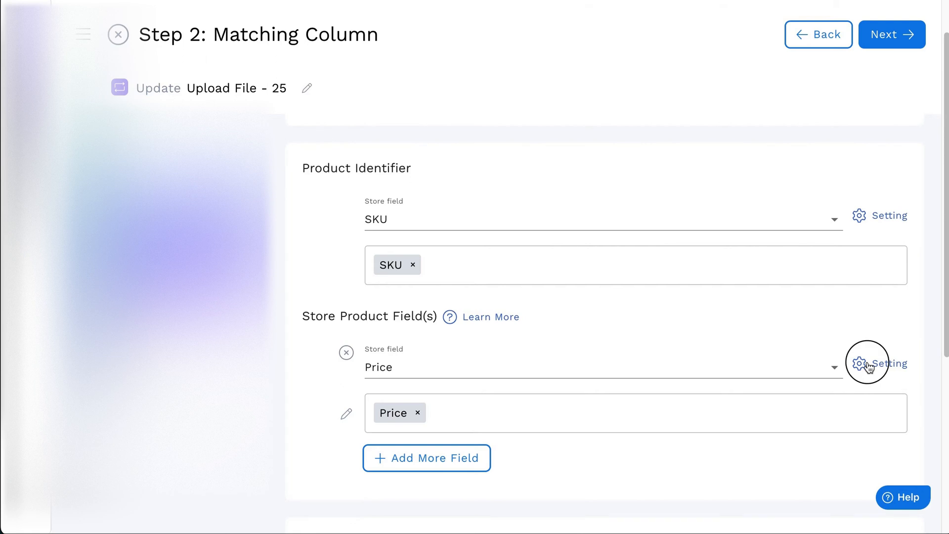
Step: Change the Price condition multiplier from *1 to *1.5, leaving Price Delimiter on Auto
click(859, 363)
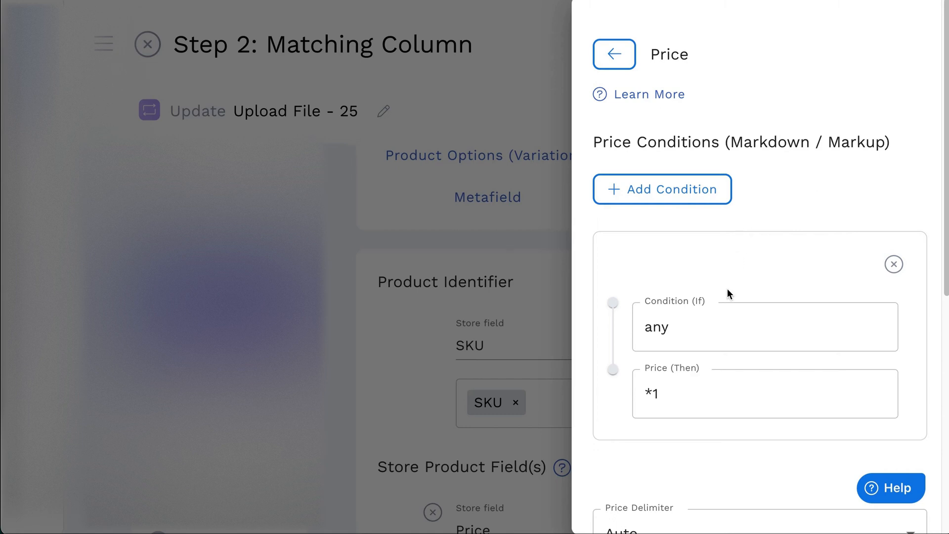
mouse_move(731, 304)
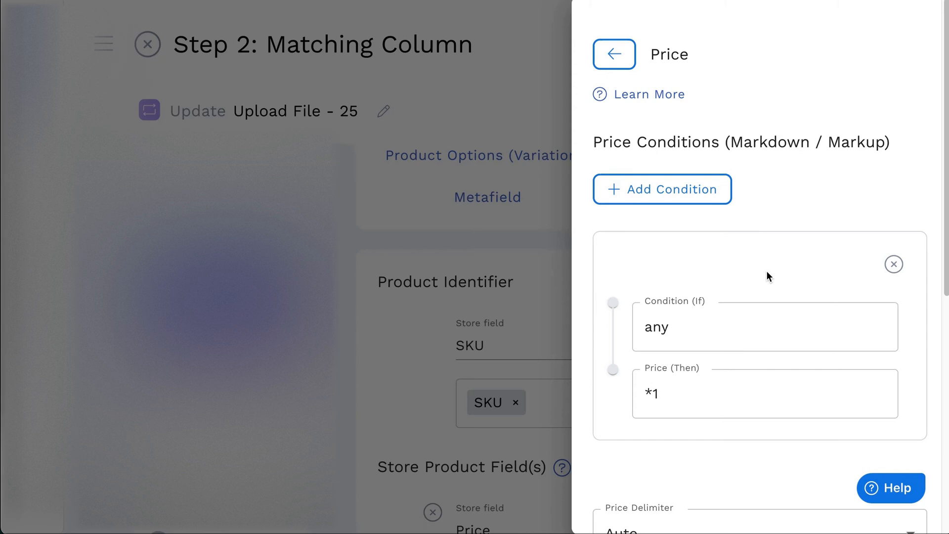
click(765, 326)
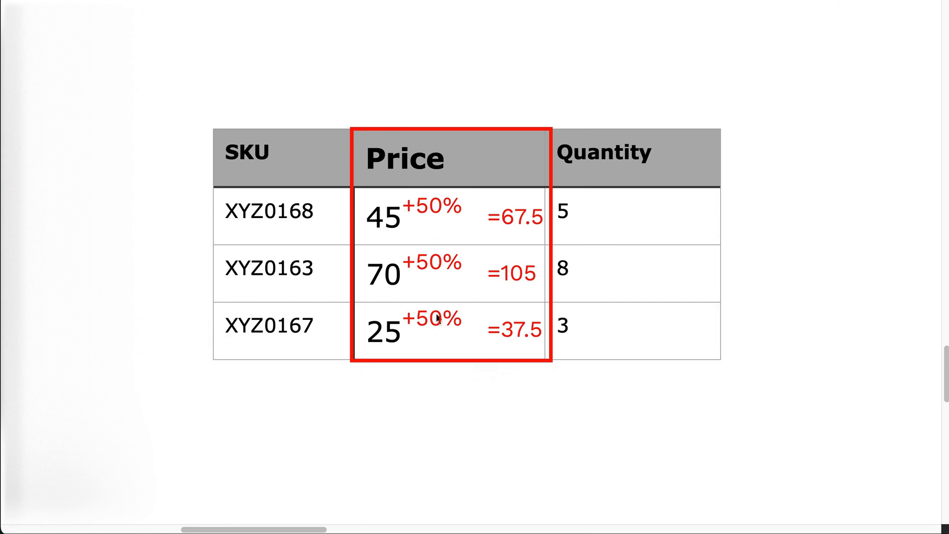
mouse_move(436, 348)
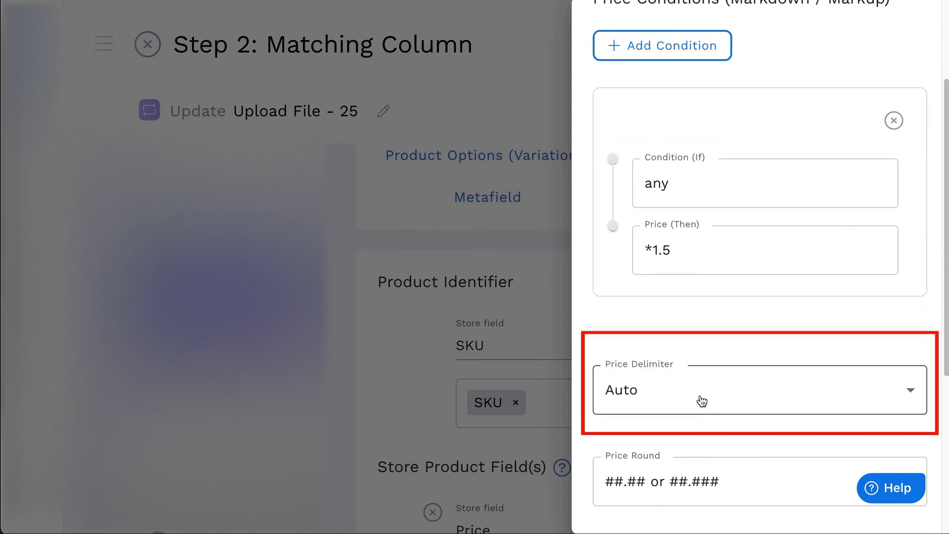
click(757, 389)
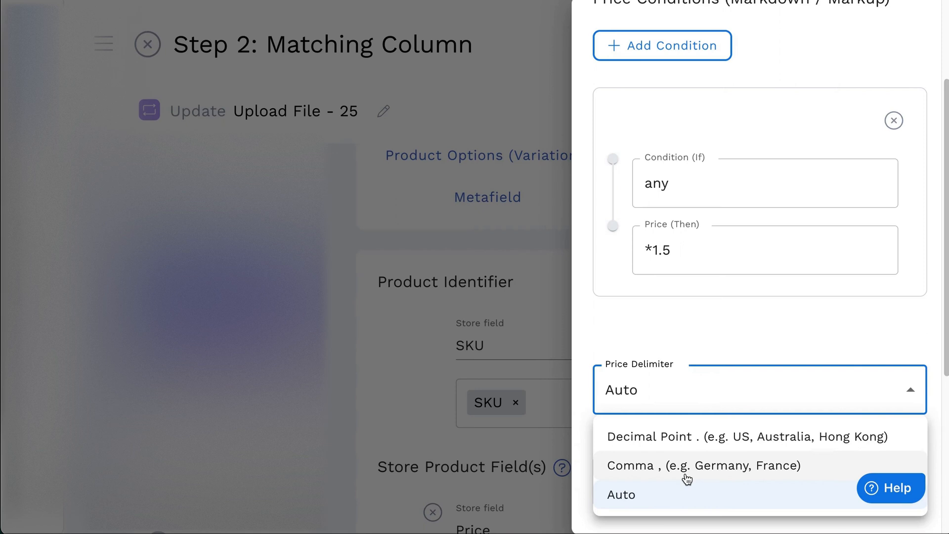
mouse_move(687, 474)
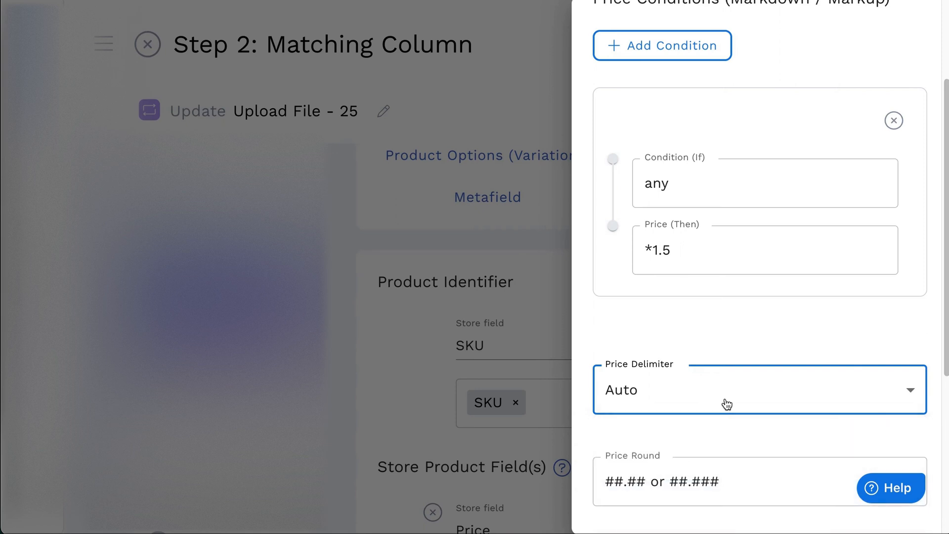
scroll(down, 3)
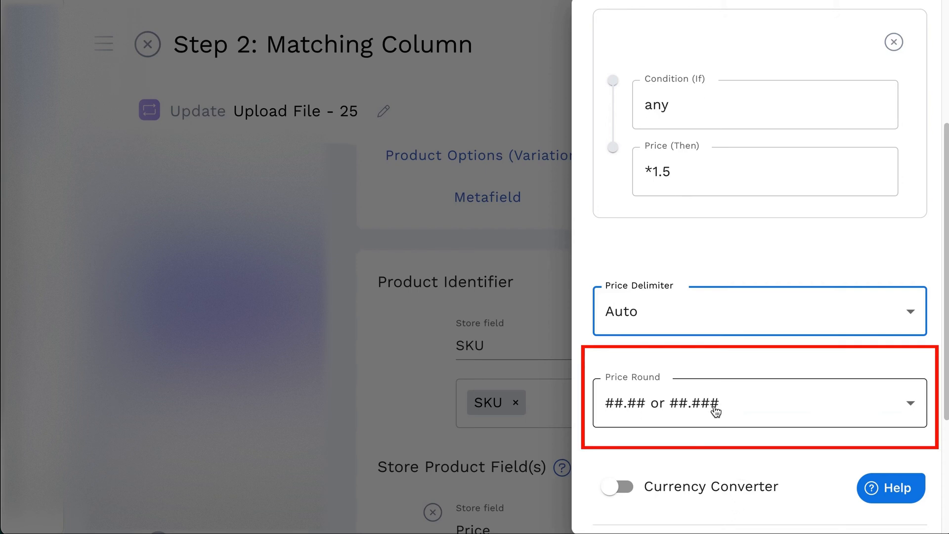
click(758, 403)
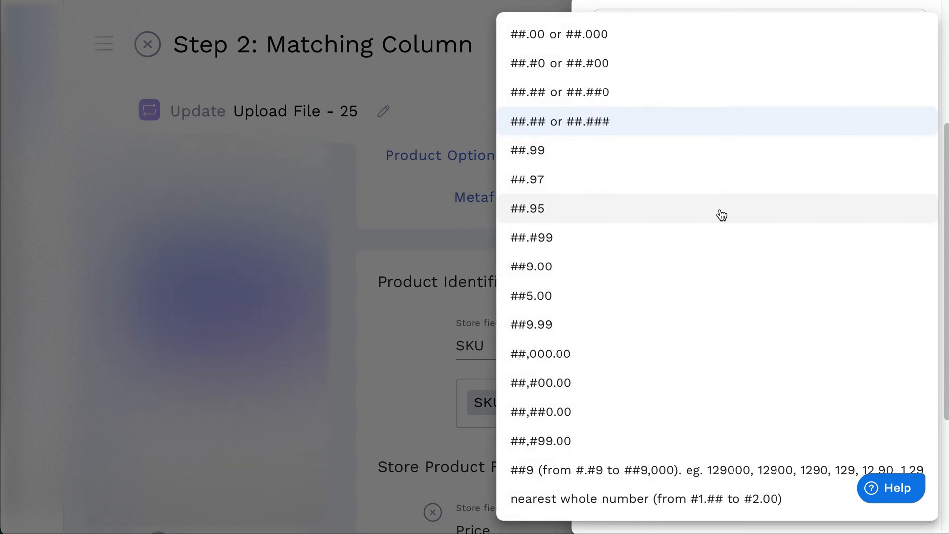
mouse_move(618, 123)
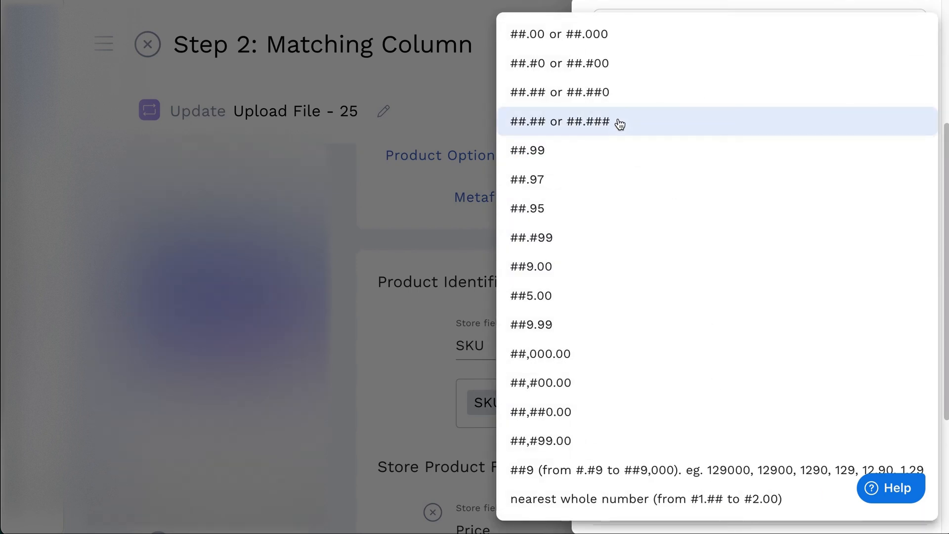
click(558, 121)
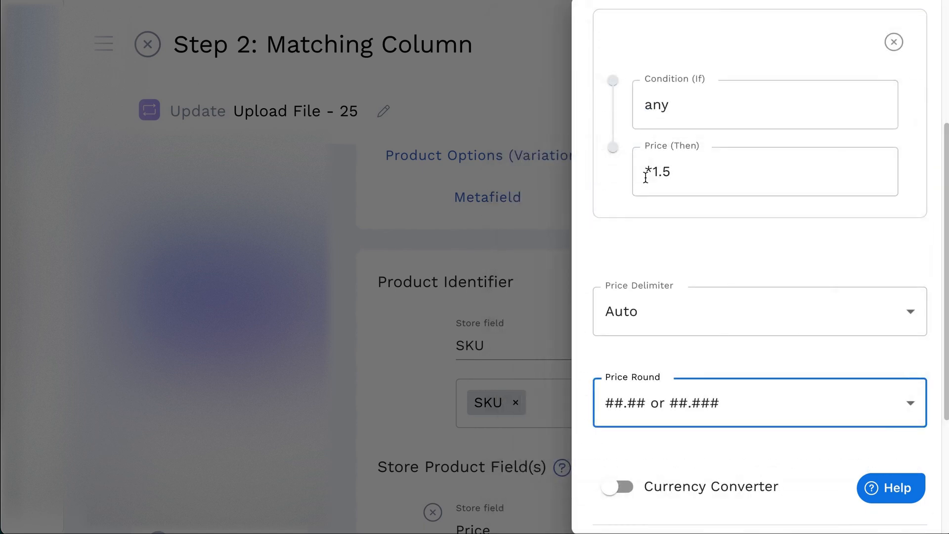
scroll(down, 3)
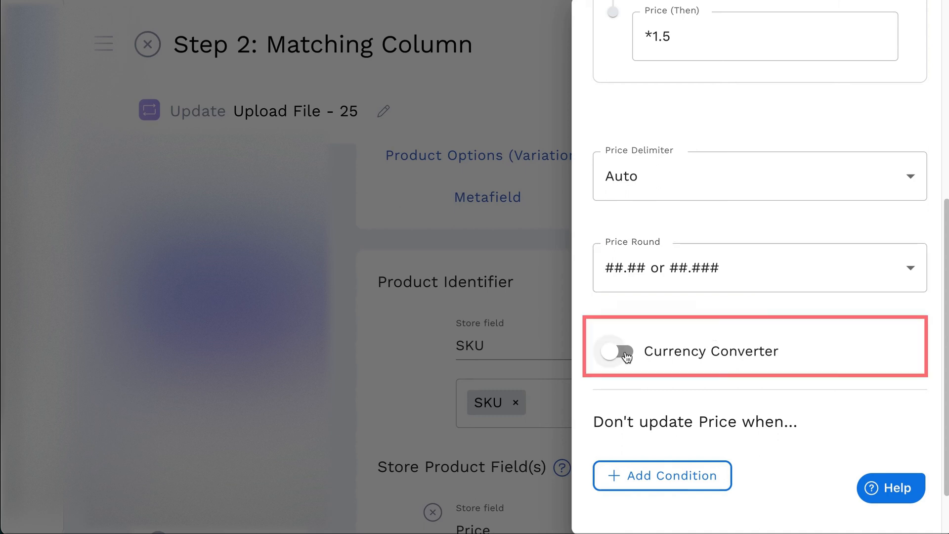
Step: Enable the Currency Converter to convert prices from CAD to USD
click(616, 351)
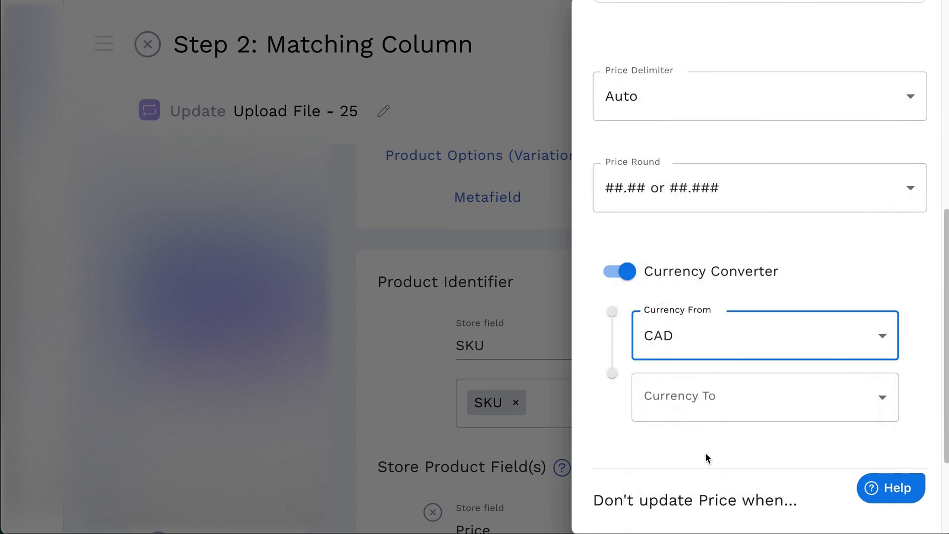
click(763, 336)
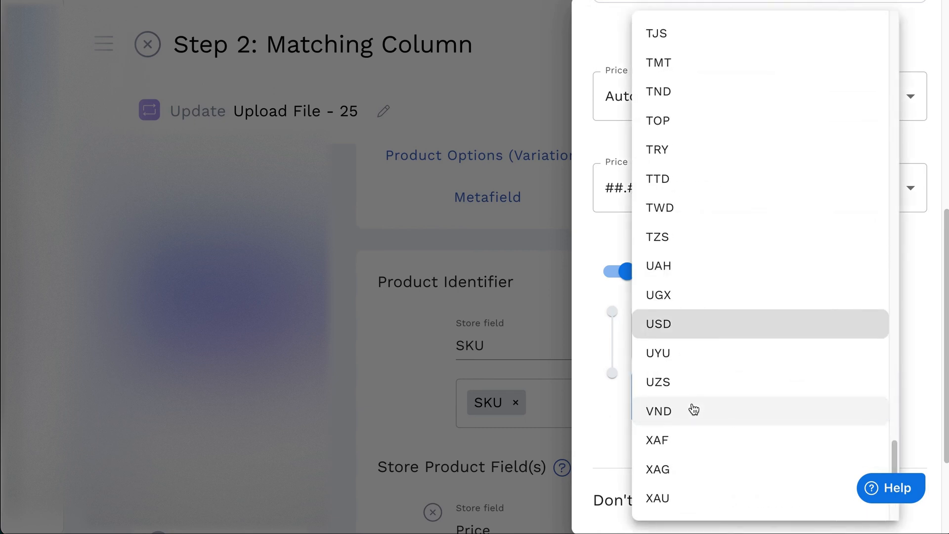
click(658, 323)
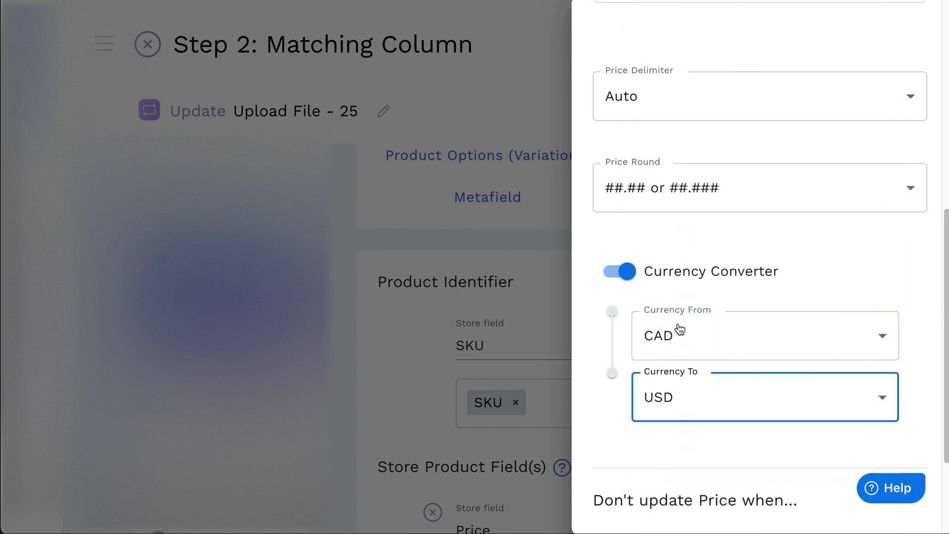
scroll(down, 3)
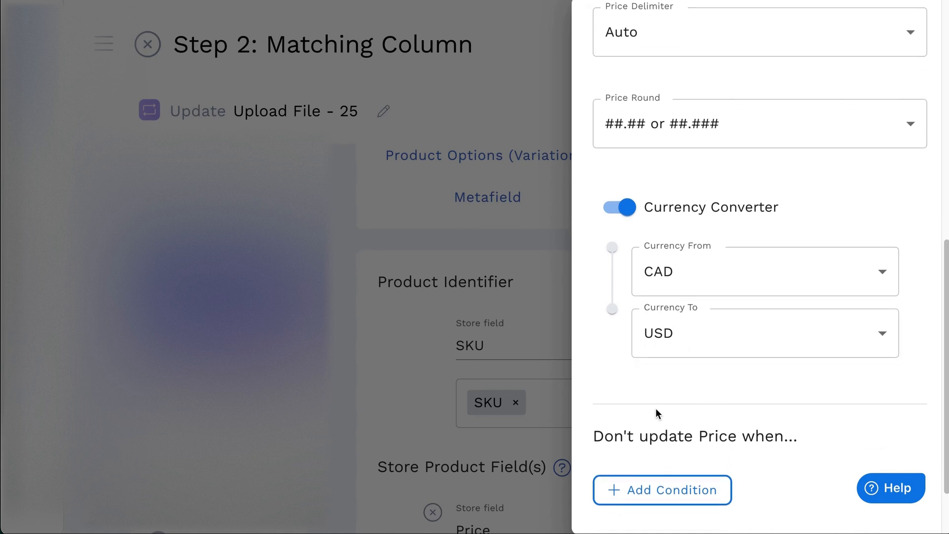
scroll(down, 3)
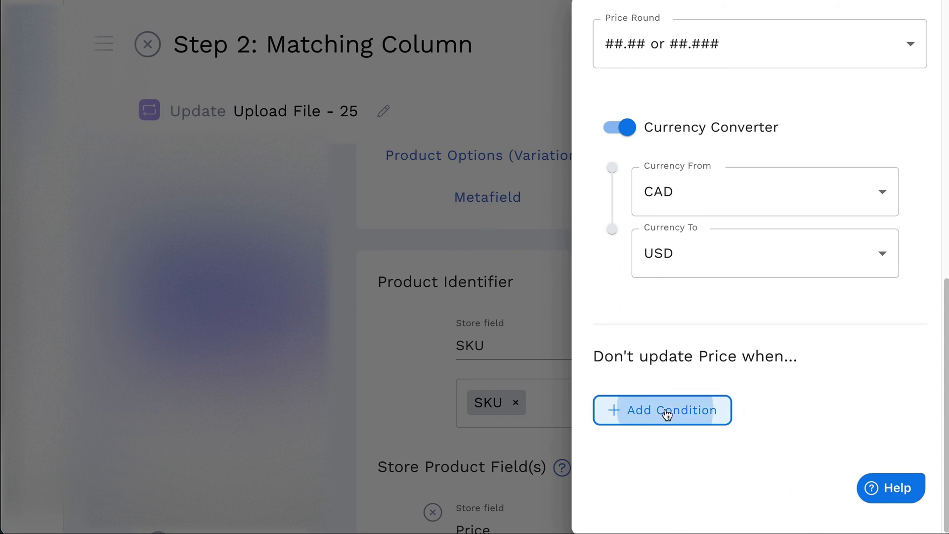
Step: Skip price updates when Vendor is 'Adibas', then return to the Matching Column page
click(661, 409)
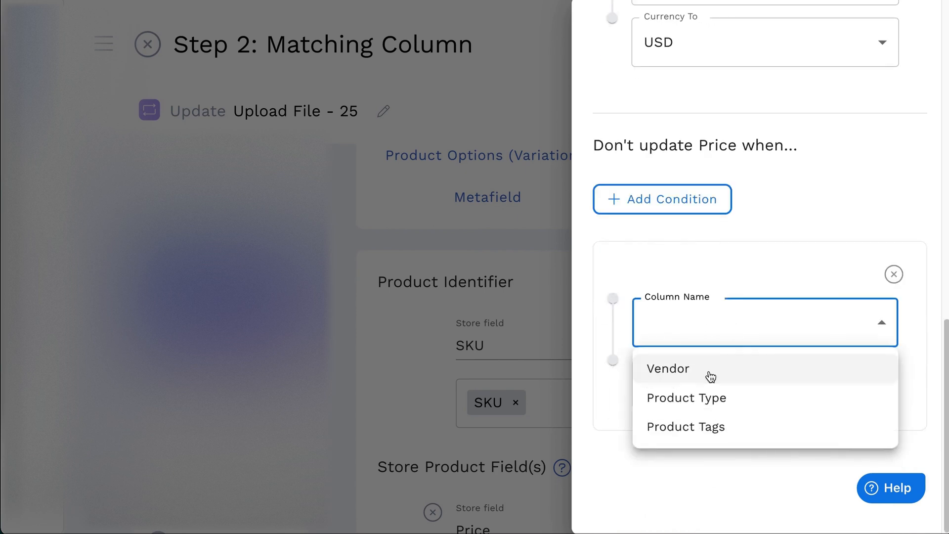
click(669, 369)
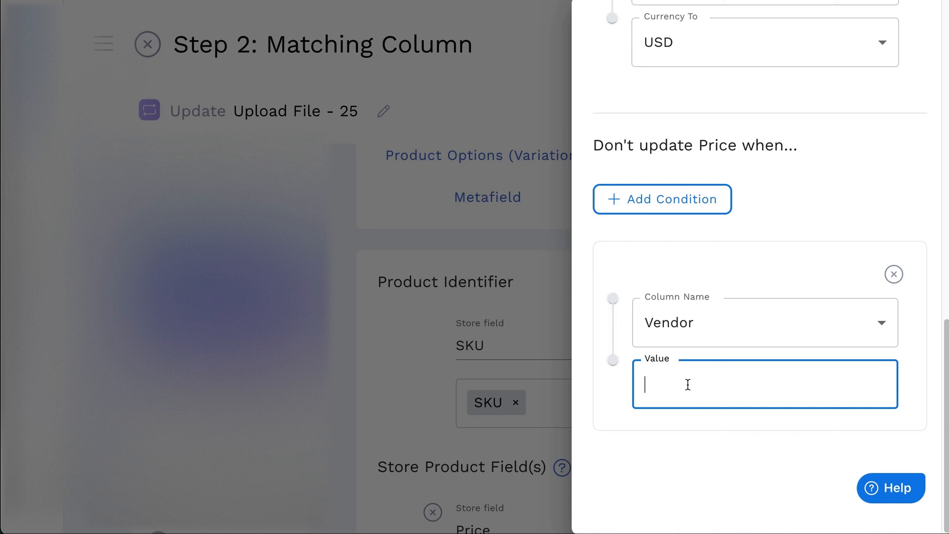
text(Adibas)
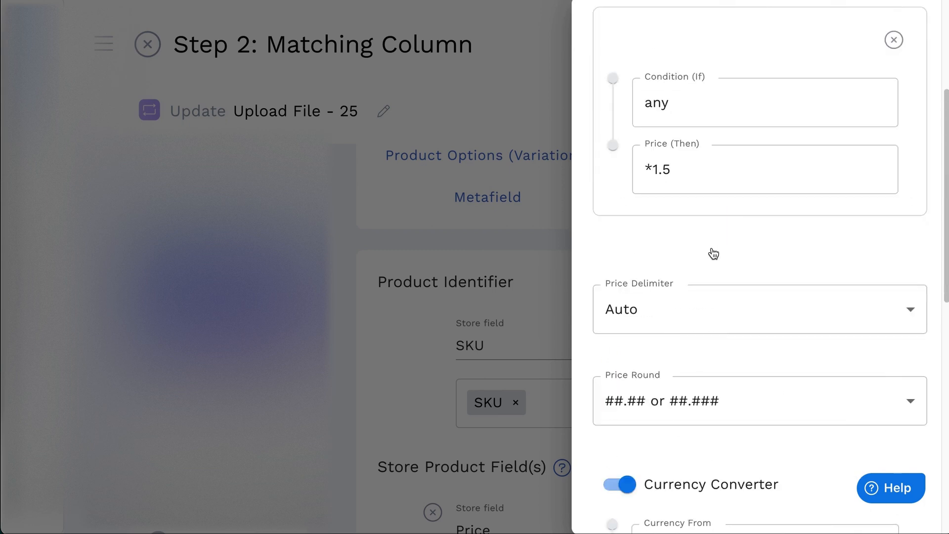
scroll(down, 3)
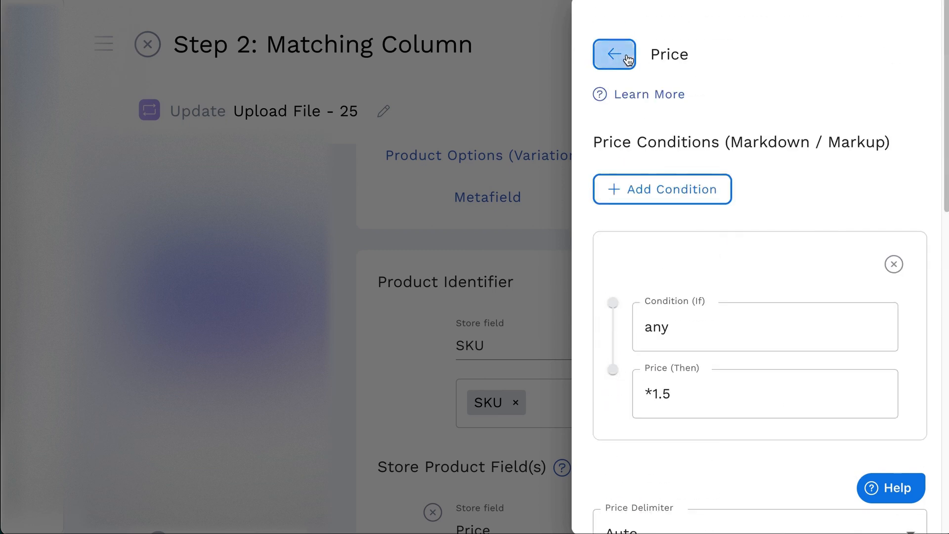
click(614, 54)
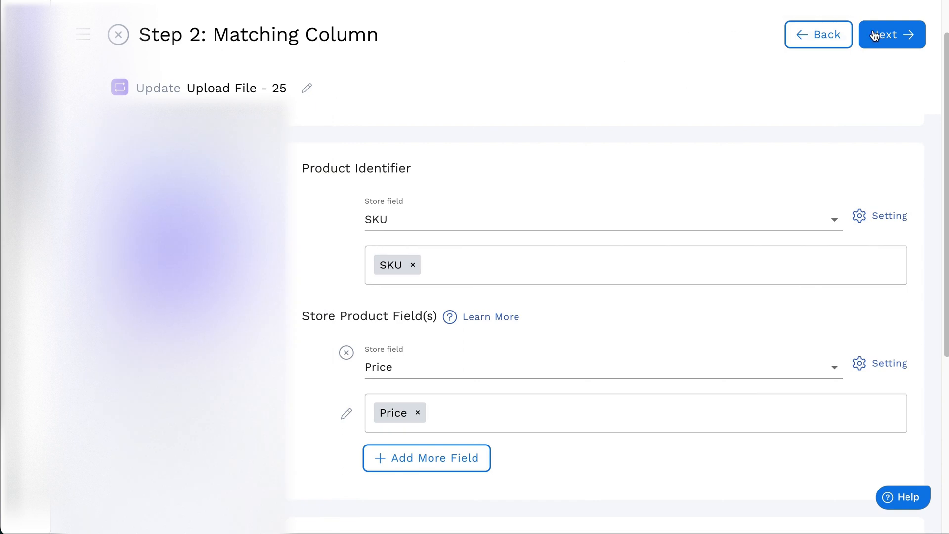